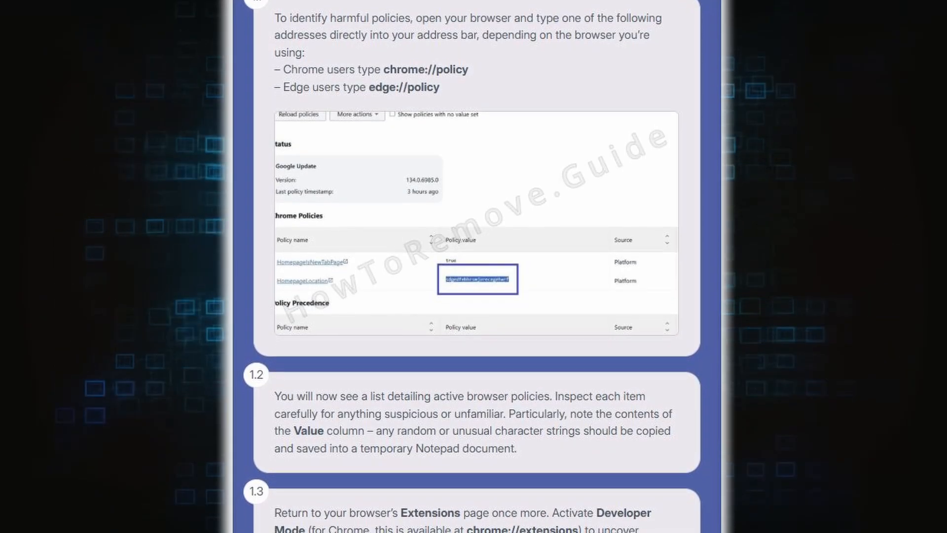
- Go to SpyHunter 5's purchase page and enter promo code HTRG15
scroll("down", 3)
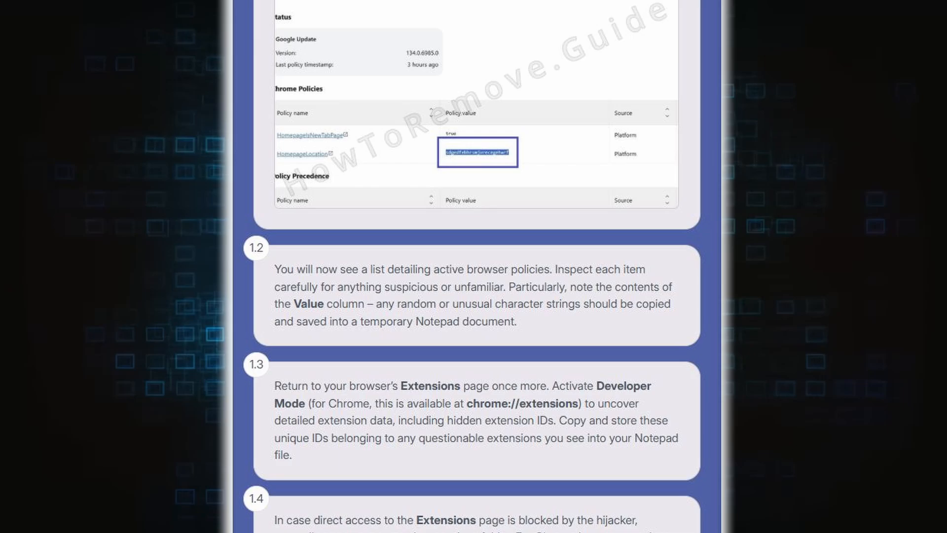
scroll("down", 3)
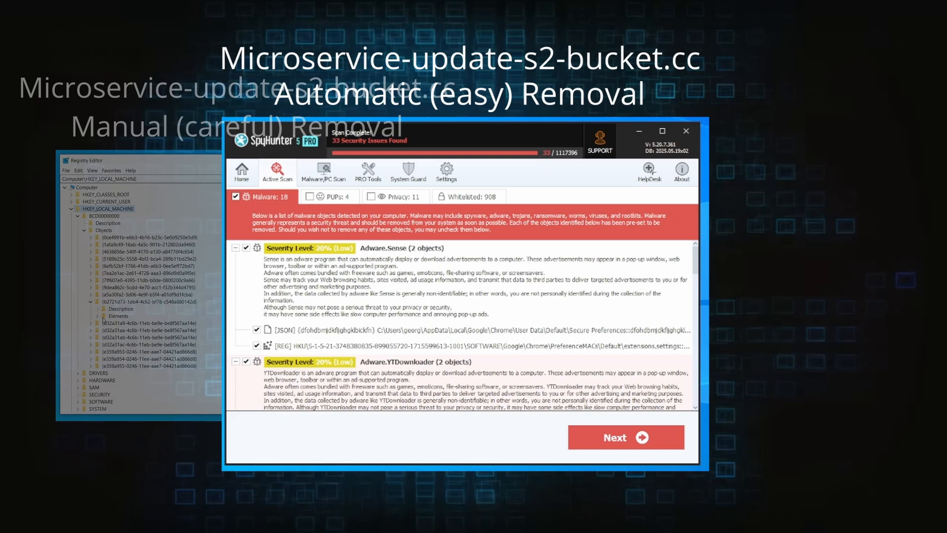
left_click(626, 436)
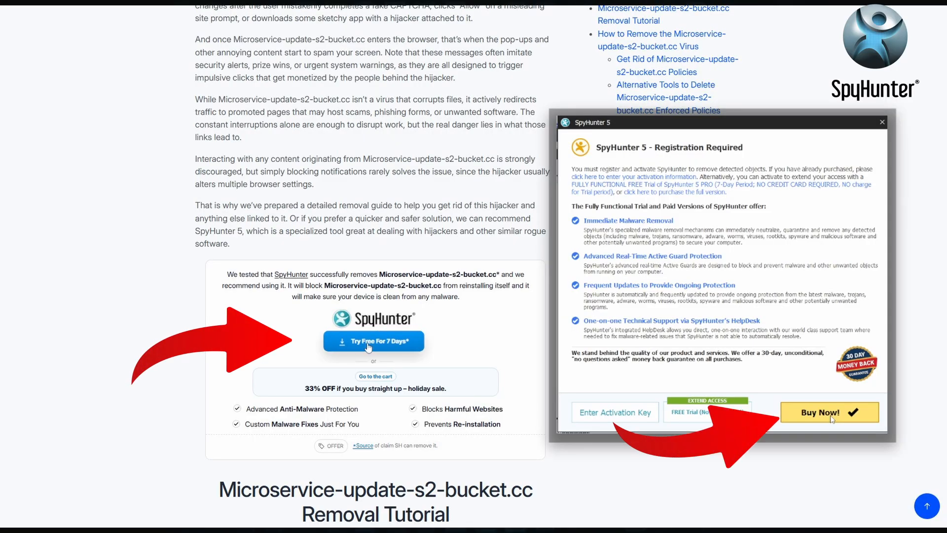
left_click(829, 412)
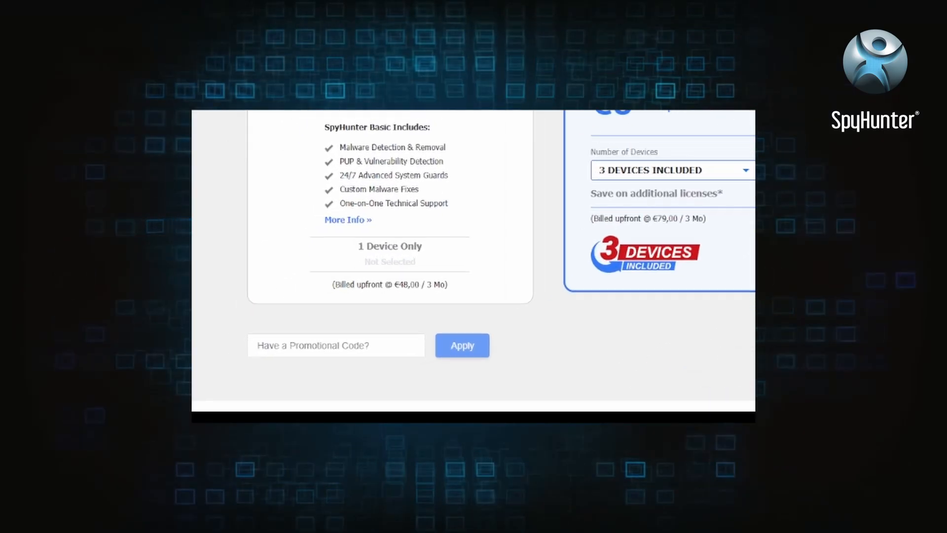
type("HTRG15")
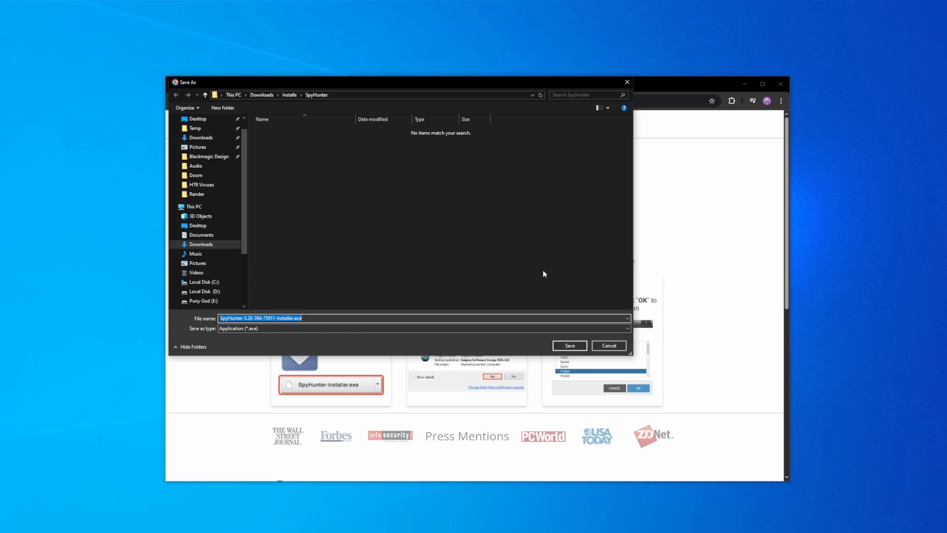
- Save the installer, fill in the trial email and card details, and start the free trial
left_click(568, 345)
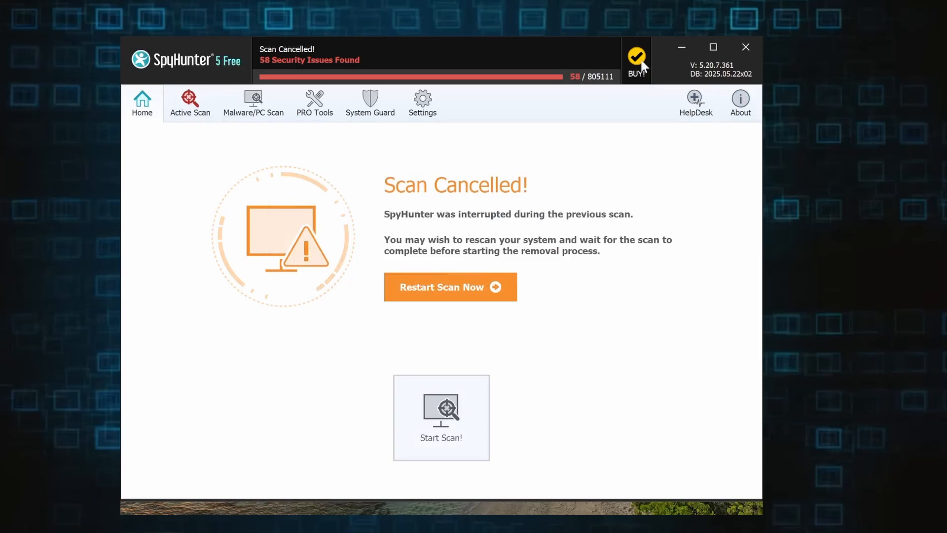
left_click(636, 60)
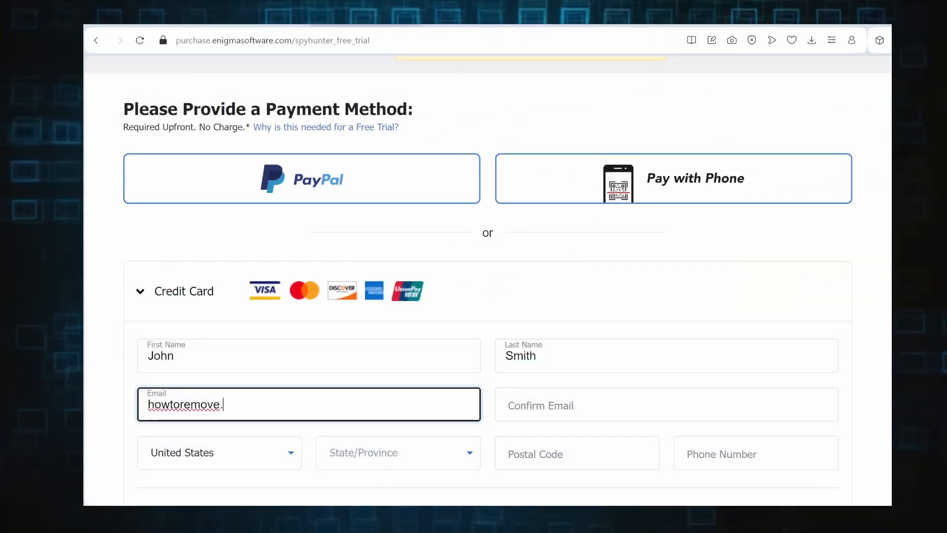
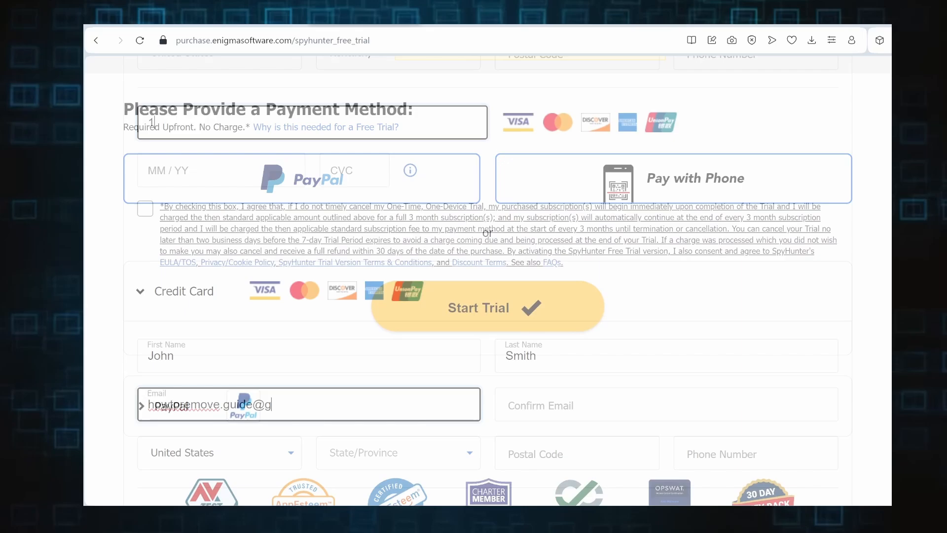
type("1234 567")
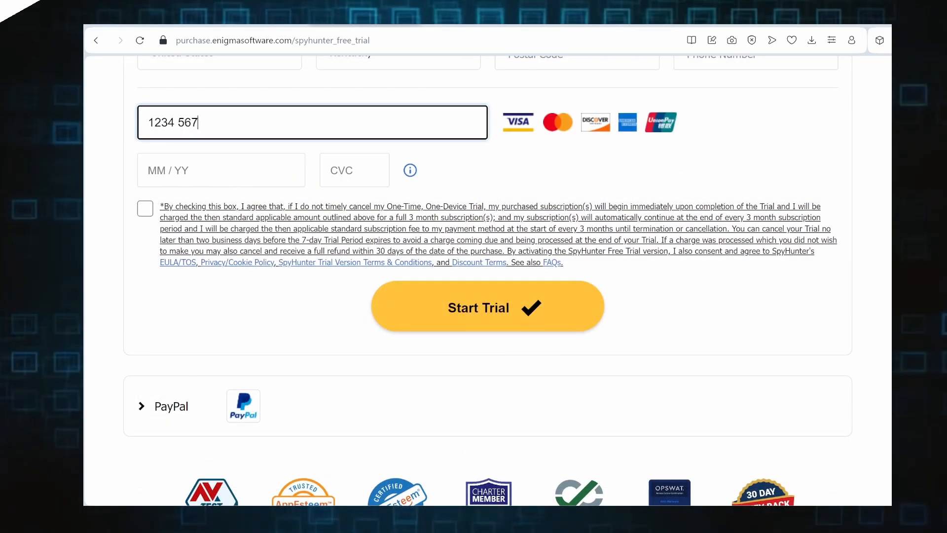
left_click(487, 307)
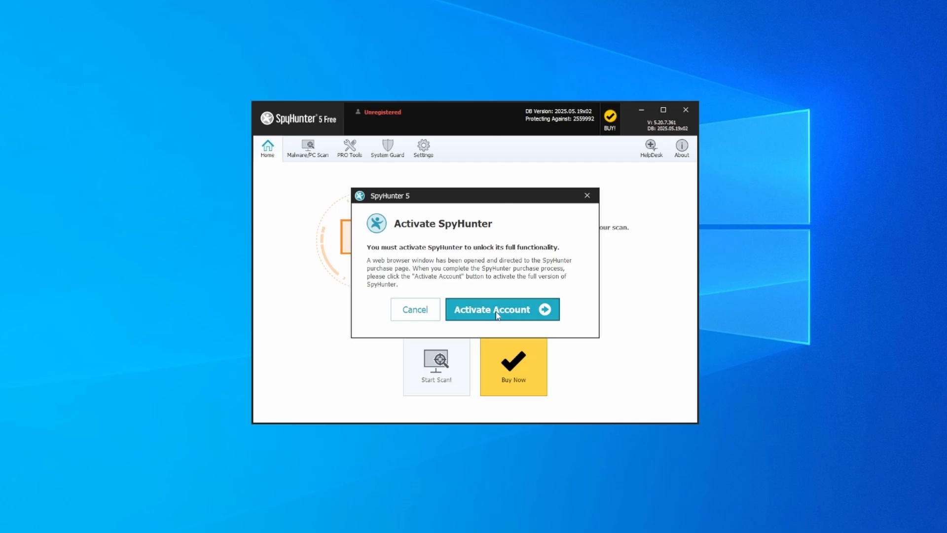
- Activate the SpyHunter account by applying the promo code and completing the purchase
left_click(501, 308)
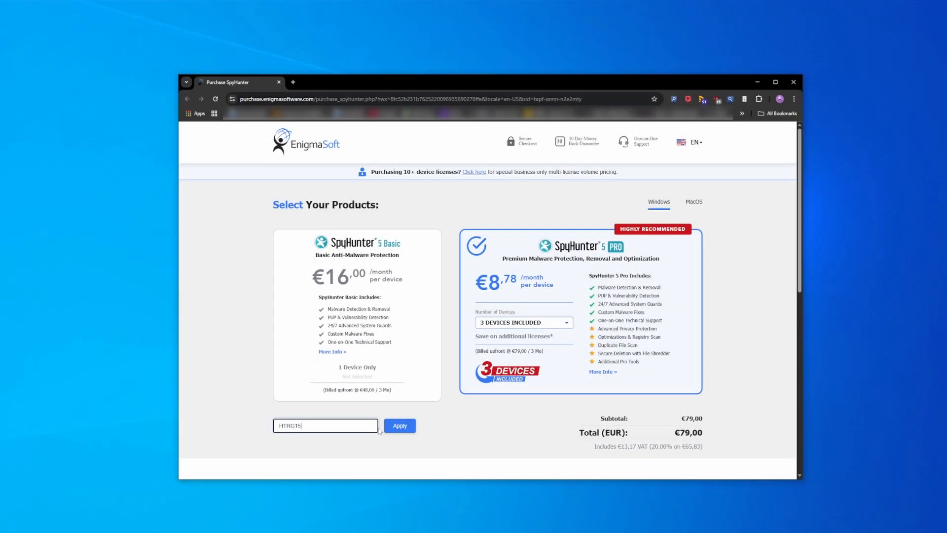
left_click(398, 425)
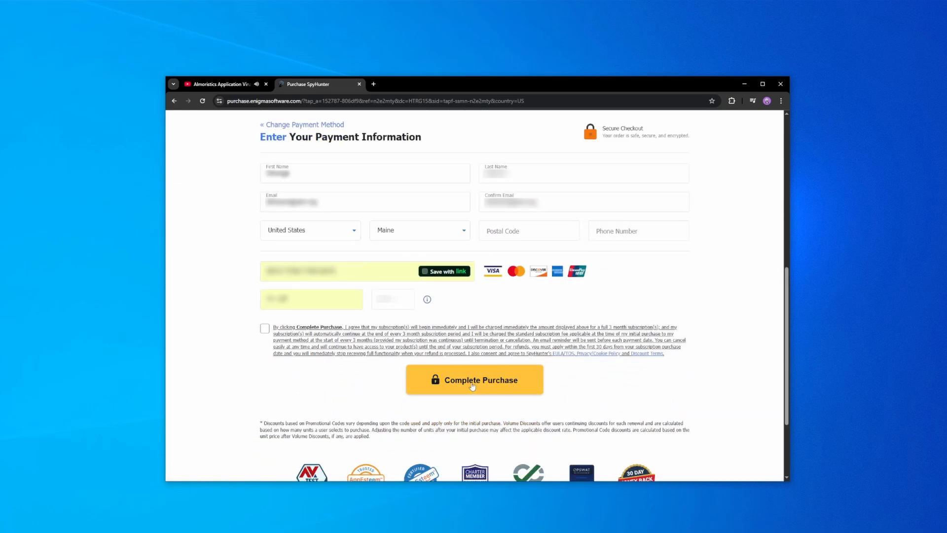
left_click(473, 379)
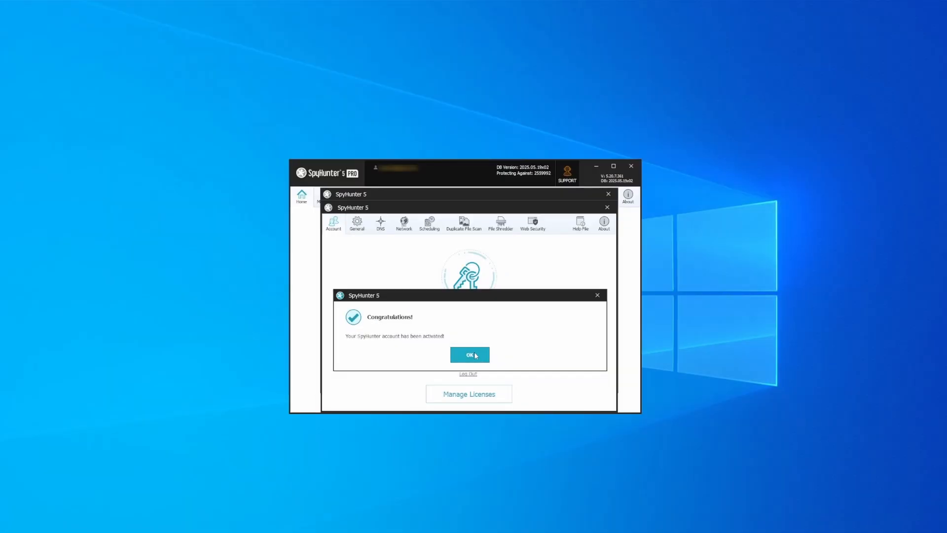
- Dismiss the activation message, run a computer scan, and select all detected objects
left_click(469, 355)
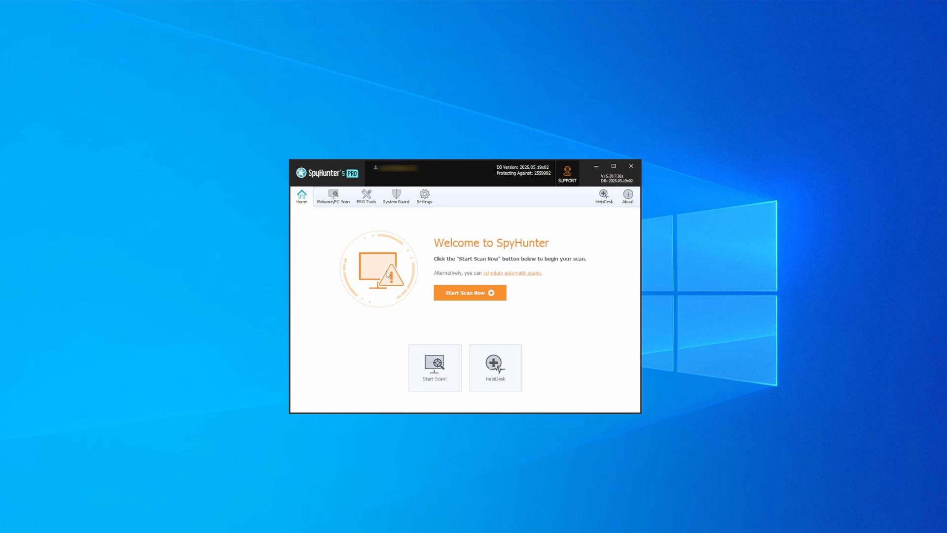
left_click(469, 292)
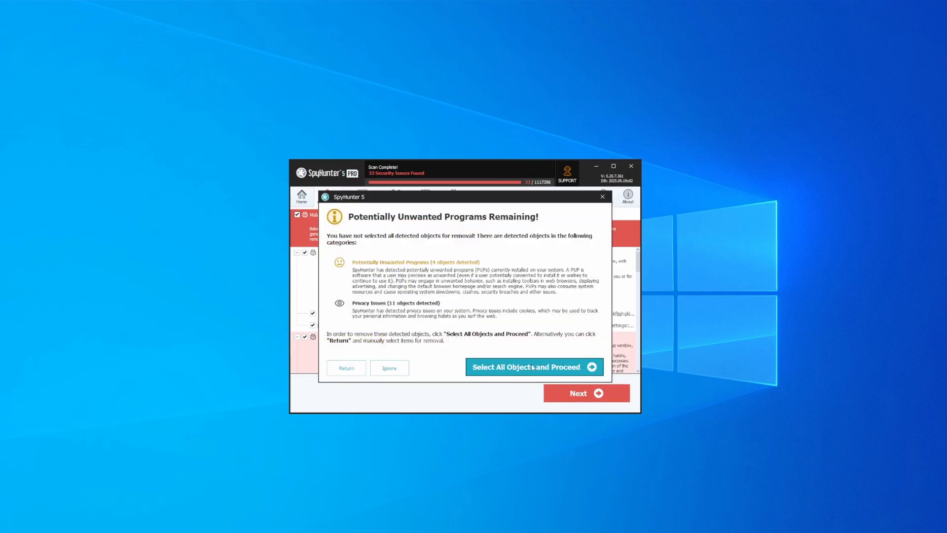
left_click(533, 367)
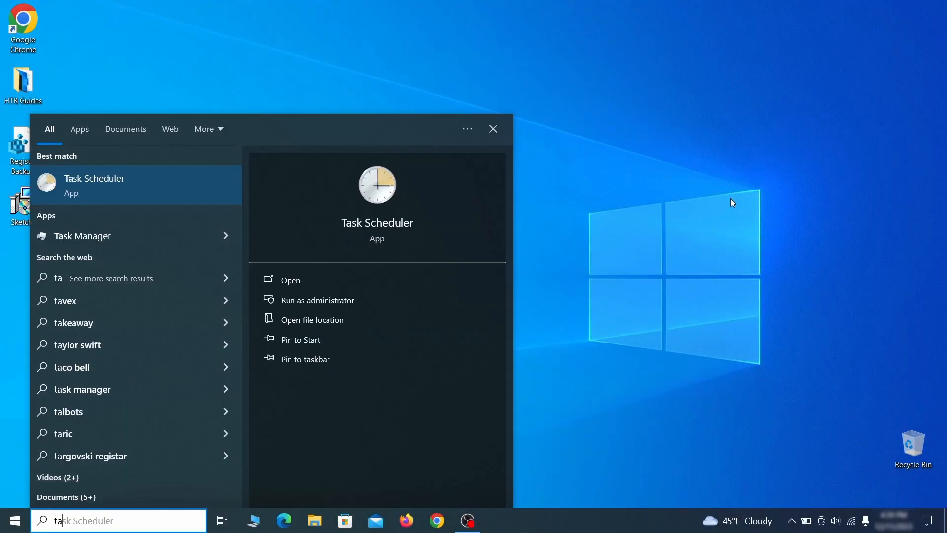
- Rename the Sketchy Task to Example Malware App in Task Scheduler and delete it
left_click(290, 279)
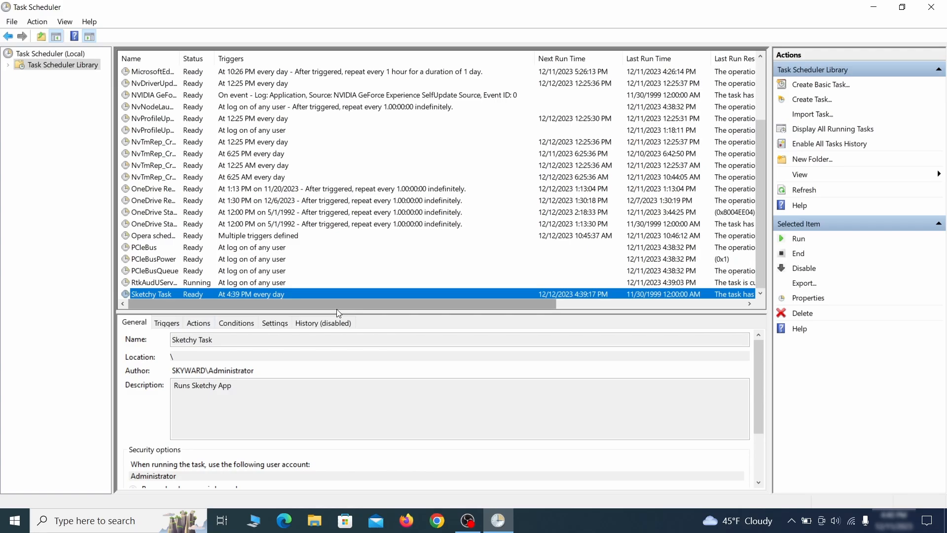
left_click(807, 297)
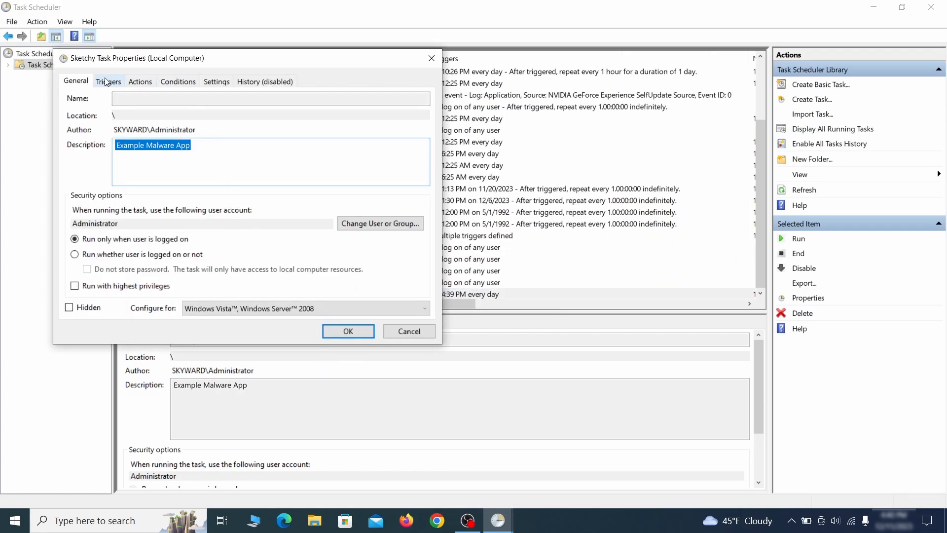
left_click(347, 331)
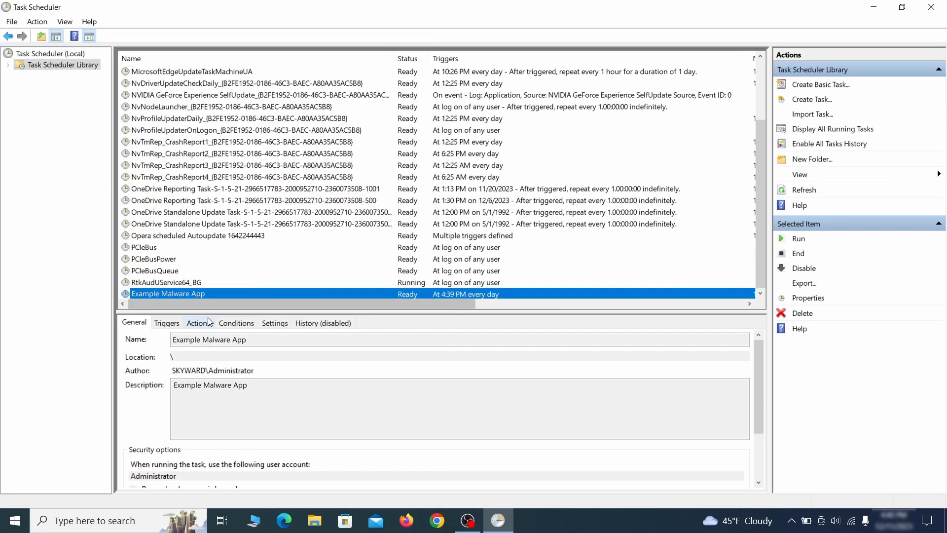
right_click(167, 294)
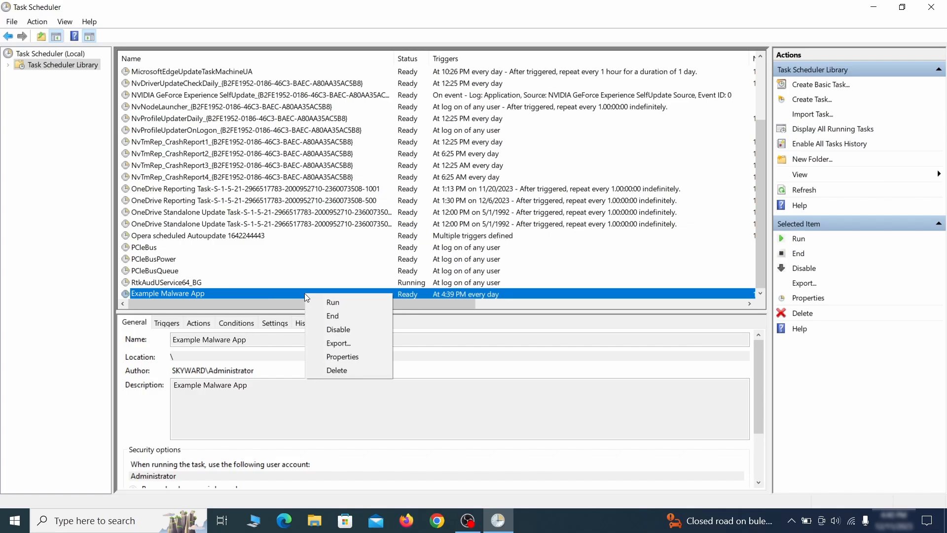
left_click(336, 370)
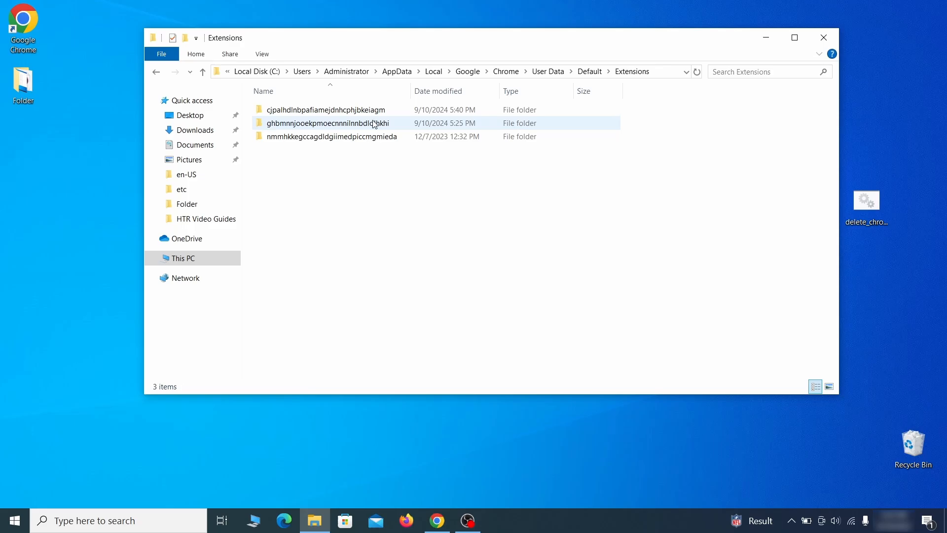
- Inspect a Chrome extension folder's options in File Explorer
right_click(327, 123)
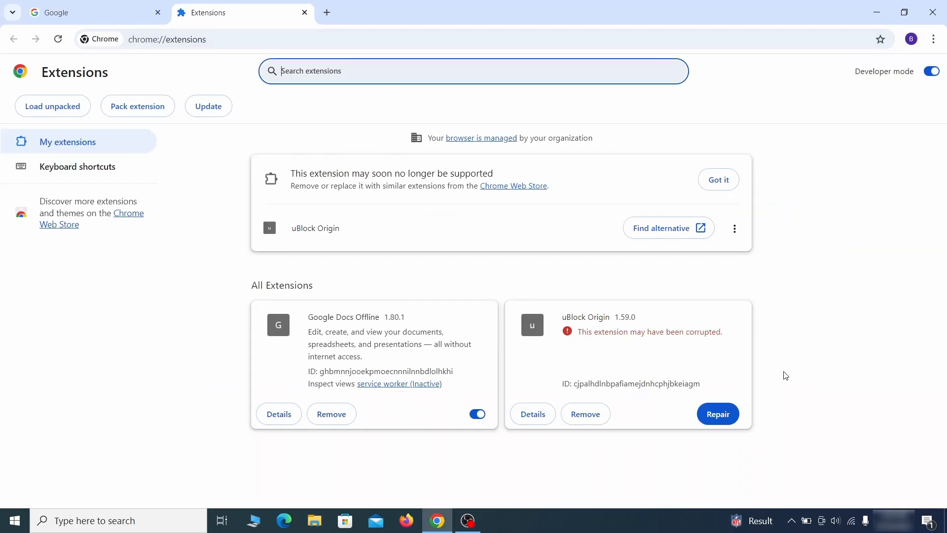
left_click(717, 413)
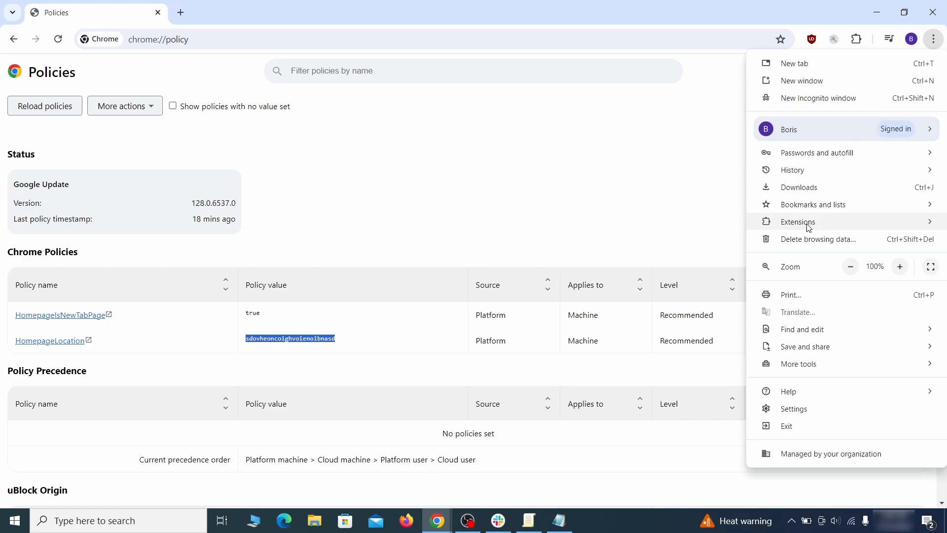
- Turn on Developer mode in Chrome extensions and copy the Wonder Search extension ID
left_click(797, 222)
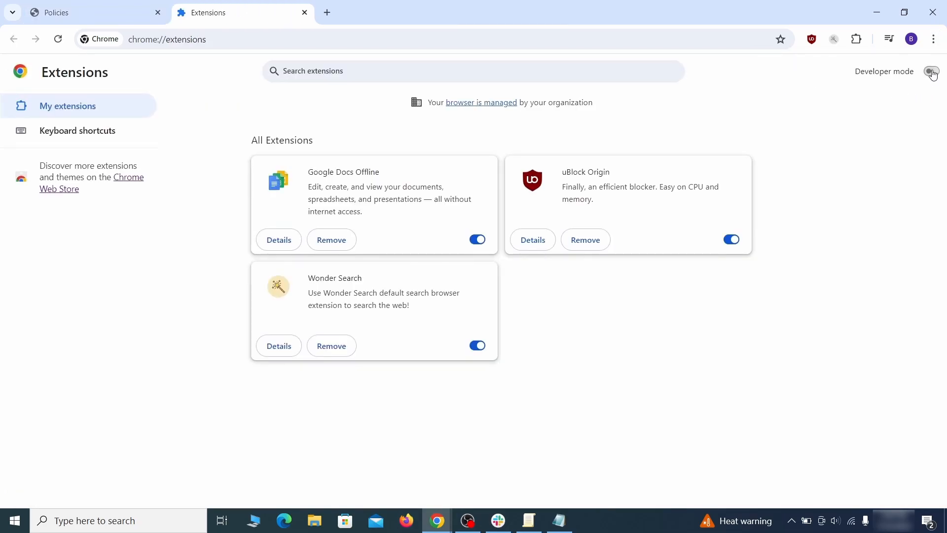
left_click(932, 71)
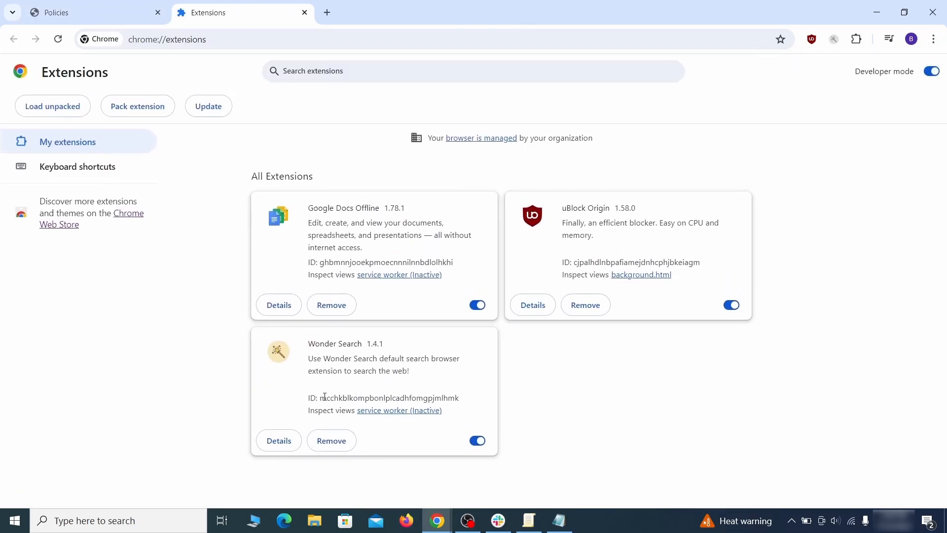
right_click(390, 397)
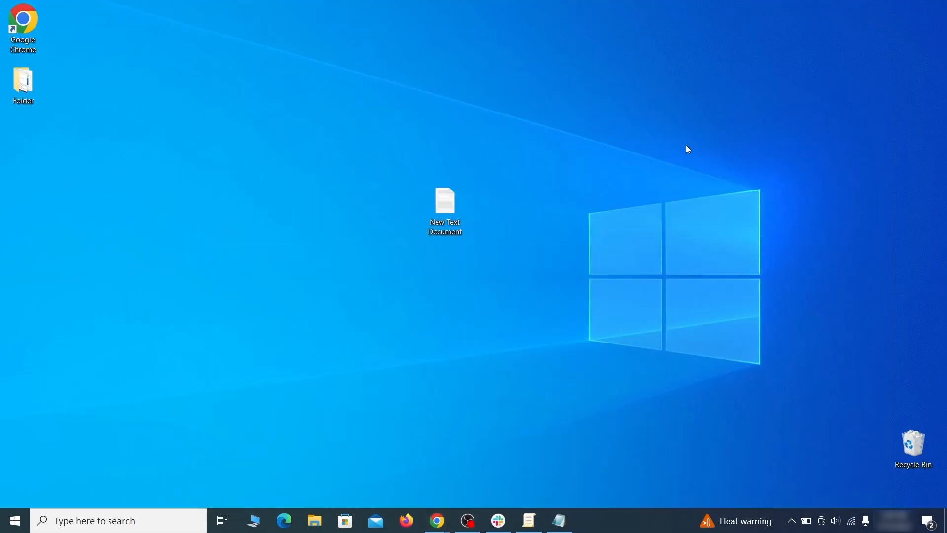
right_click(314, 239)
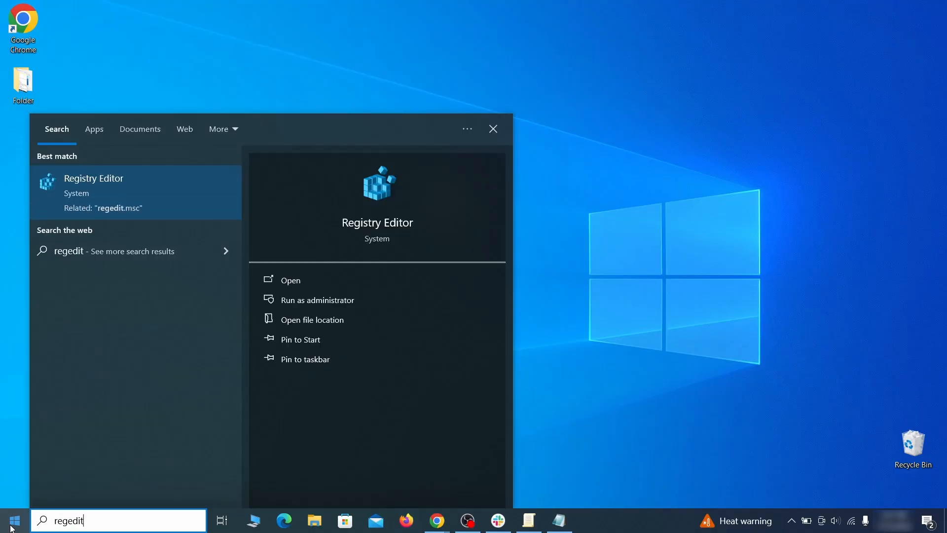
- Run Registry Editor as administrator from the Start search results
right_click(94, 192)
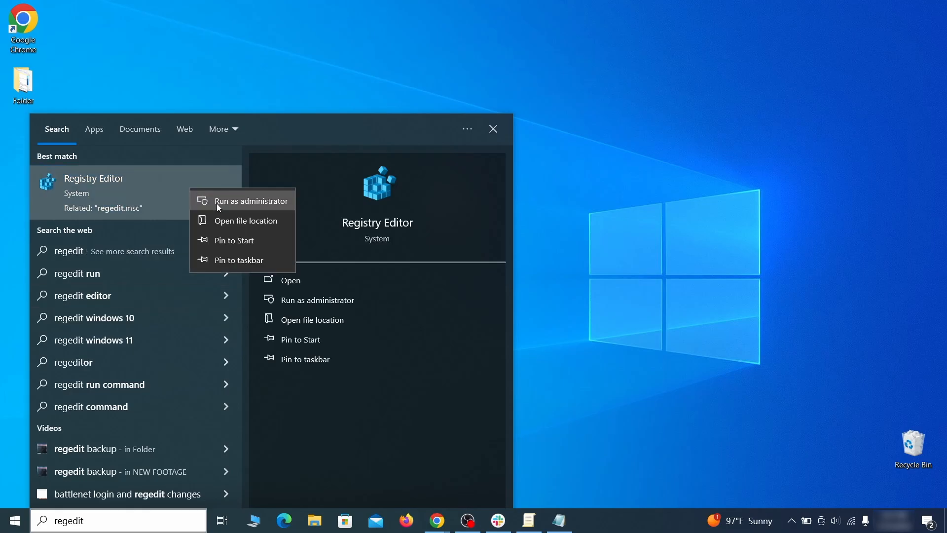
left_click(251, 201)
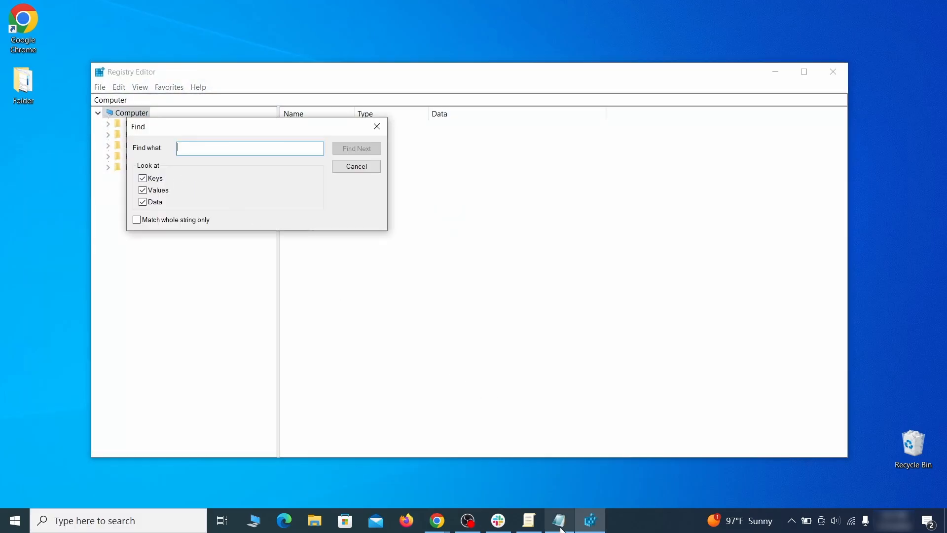
- Find the rogue homepage string and delete the Chrome\Recommended policy key
left_click(558, 520)
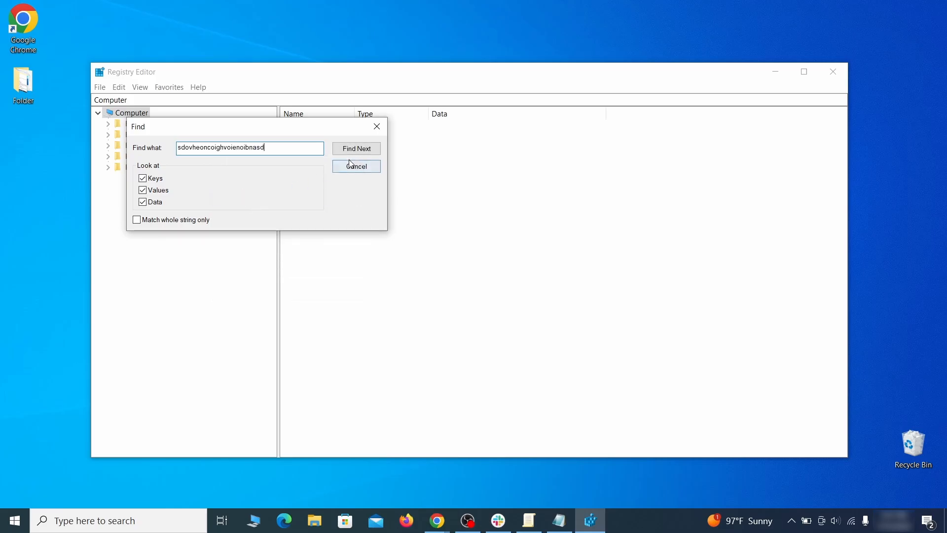
left_click(356, 148)
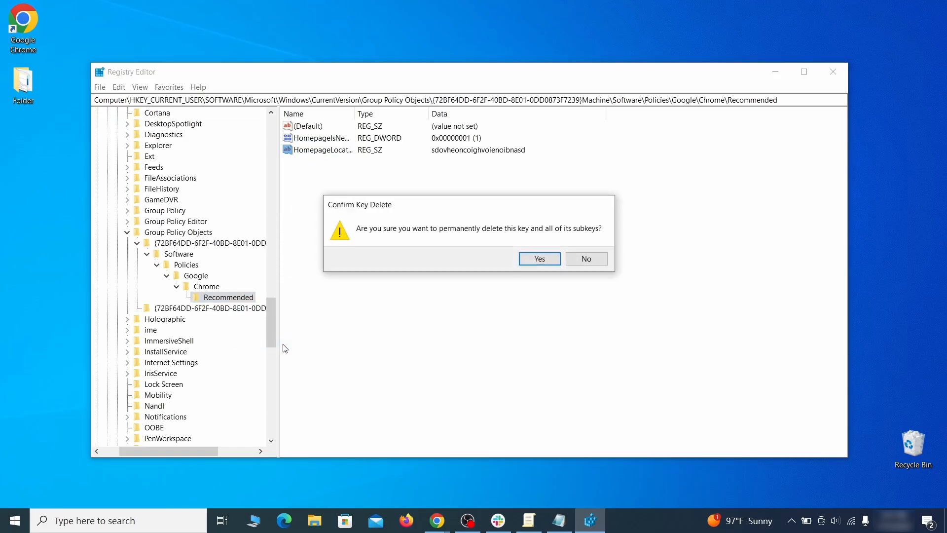
left_click(537, 259)
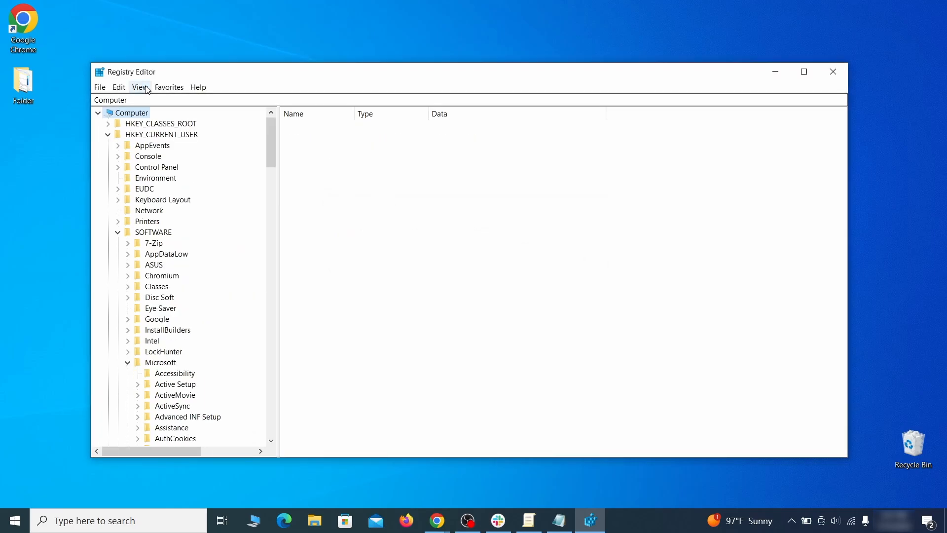
- Try deleting HKLM\SOFTWARE\Google\Chrome, then make Everyone owner and replace child permissions
right_click(212, 211)
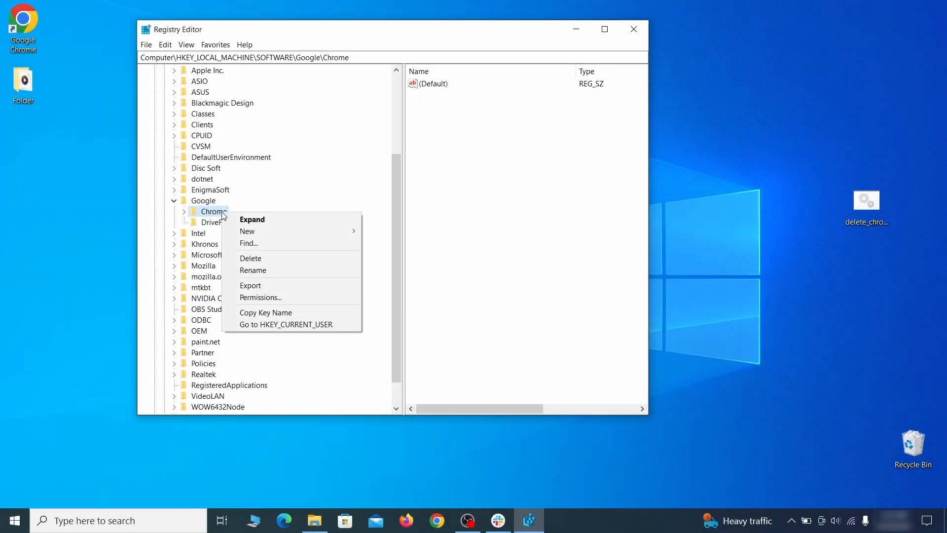
left_click(250, 258)
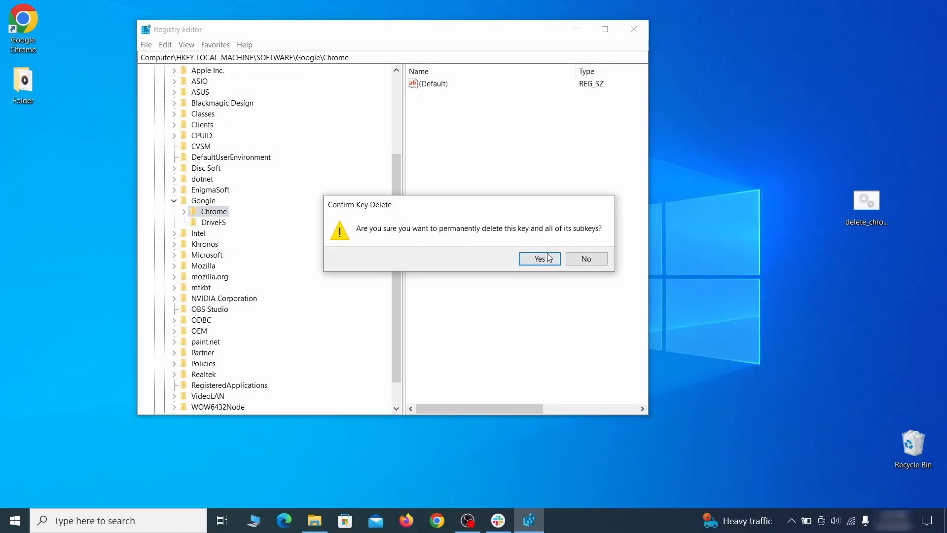
left_click(538, 259)
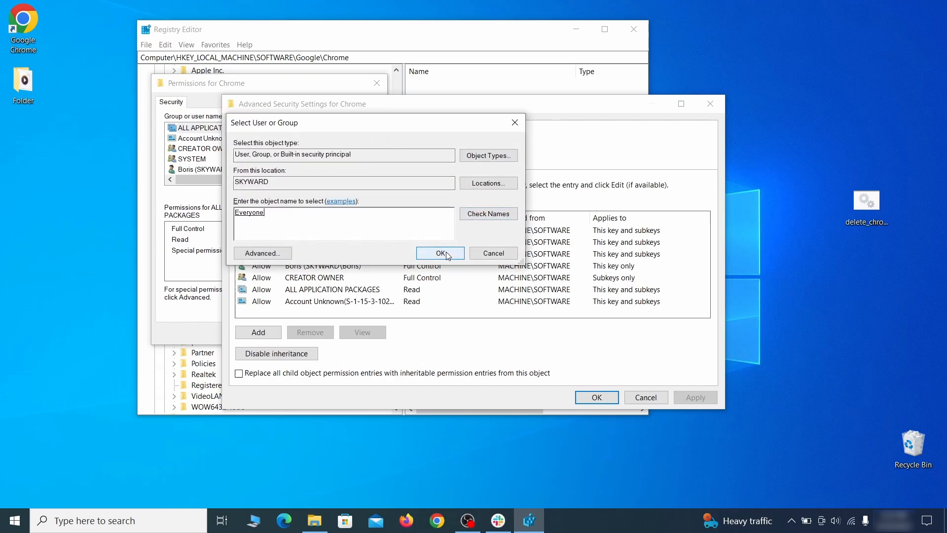
left_click(439, 252)
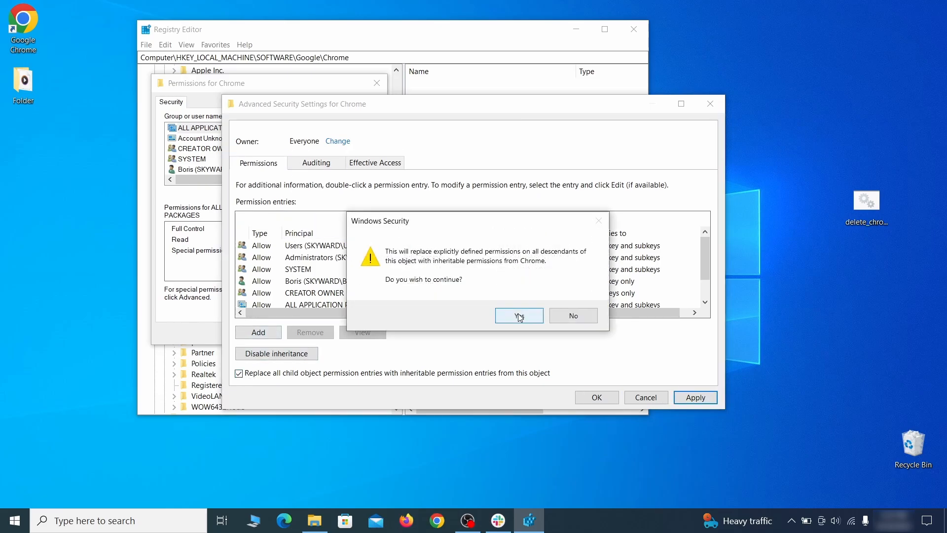
left_click(517, 315)
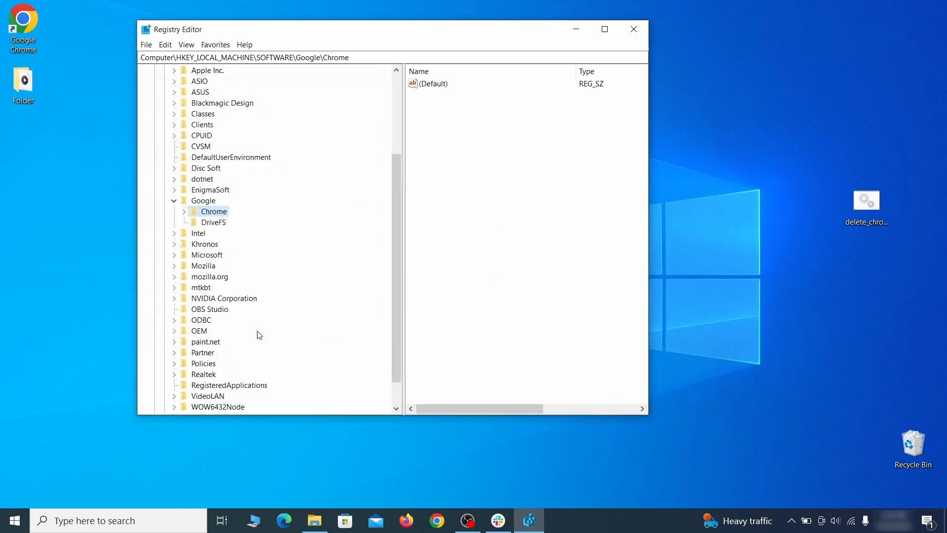
- Bring up the context menu on the Google Chrome policies key to delete it
right_click(213, 210)
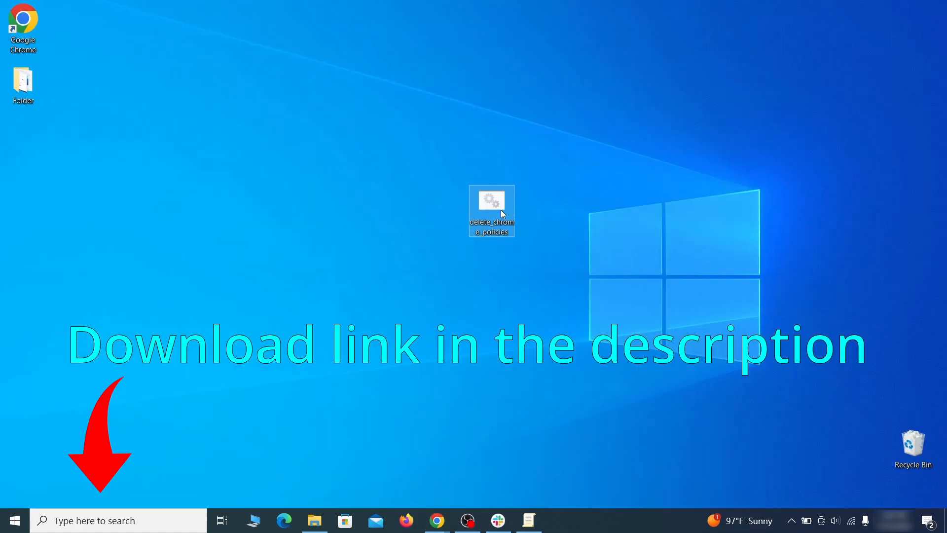
double_click(492, 206)
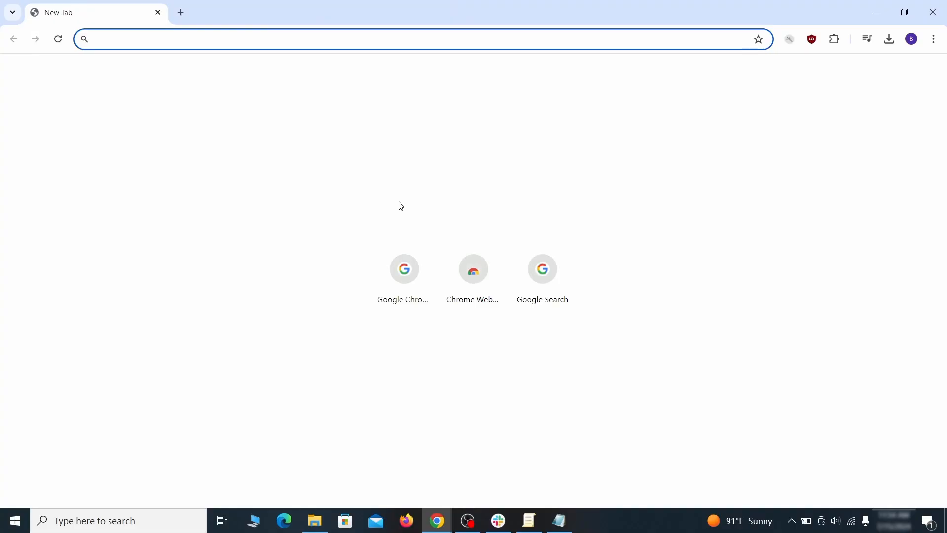
- Delete the ExampleRougeURL.com third-party cookie exception under Privacy and security > Site settings
left_click(933, 38)
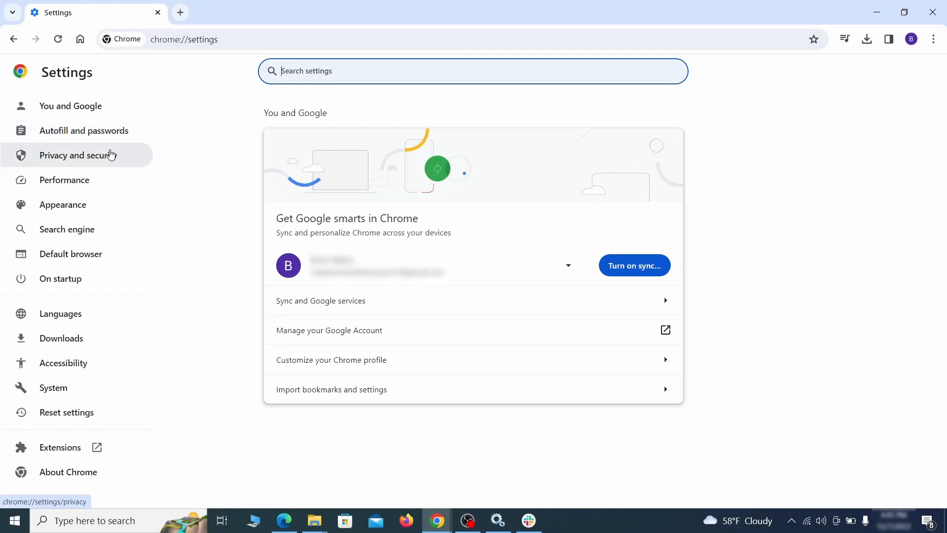
left_click(78, 155)
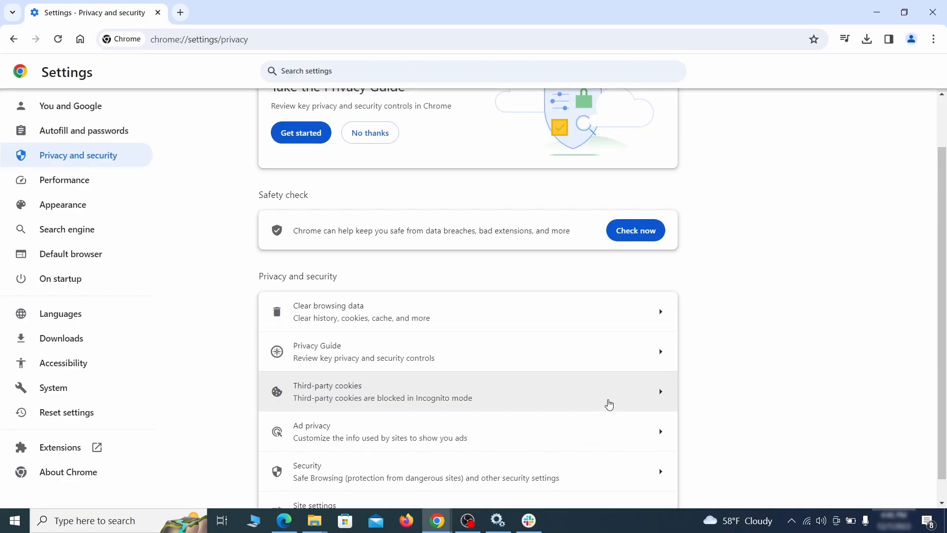
scroll("down", 3)
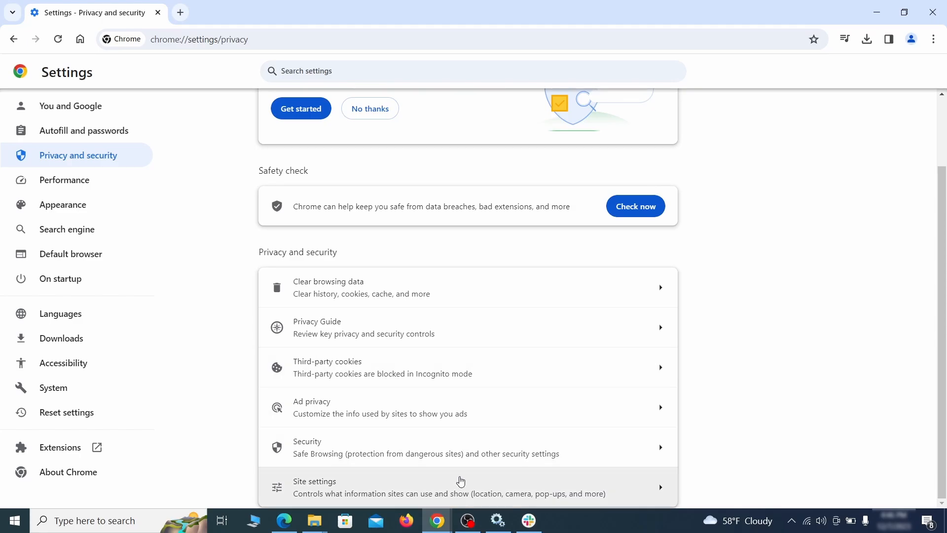
left_click(459, 486)
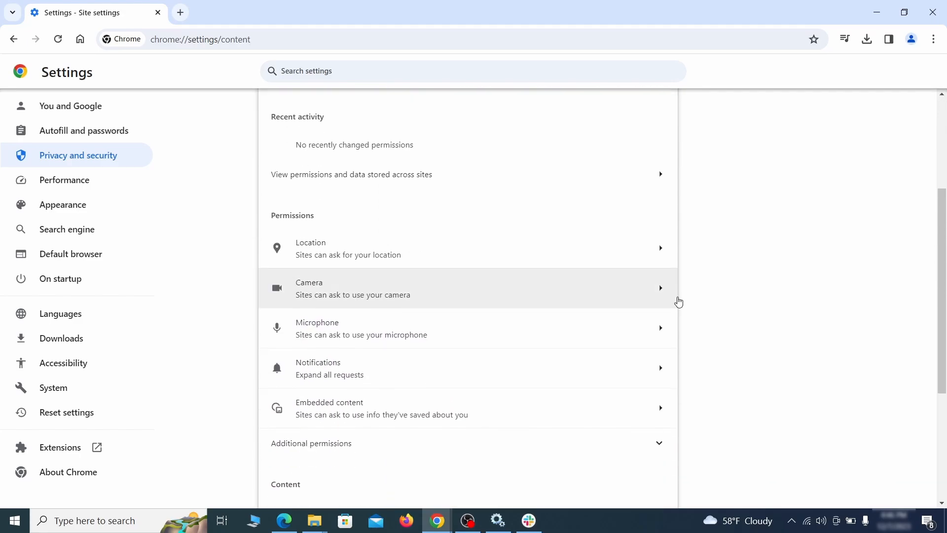
scroll("down", 3)
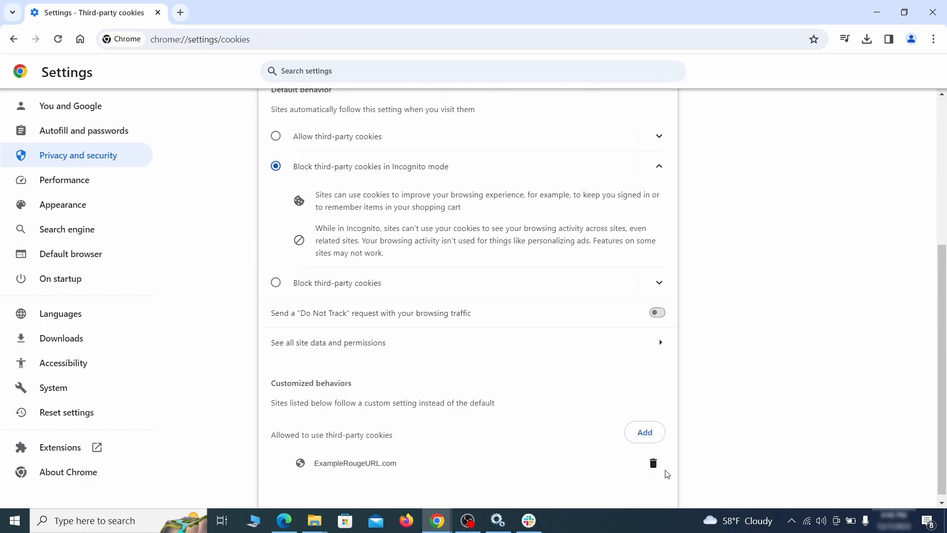
left_click(62, 204)
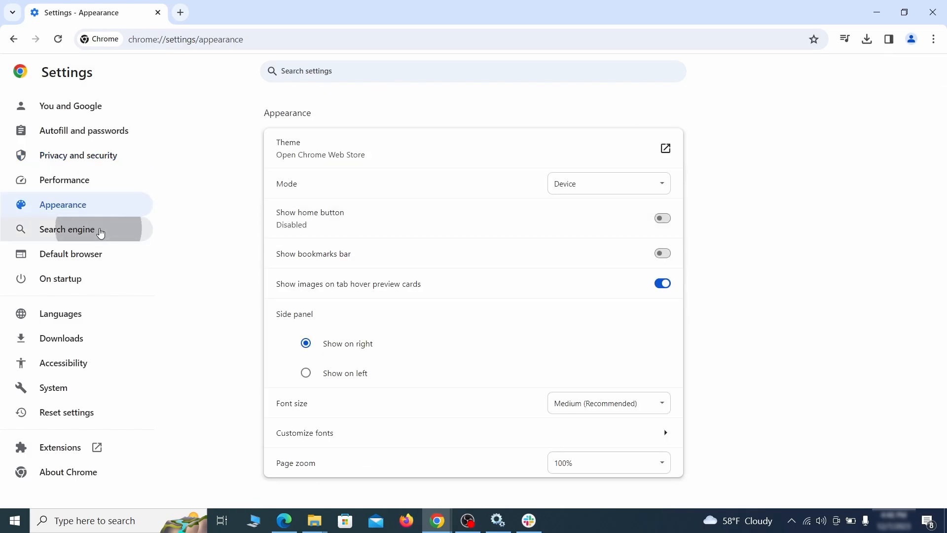
- Change Chrome's address bar search engine from Yahoo! to Google
left_click(67, 229)
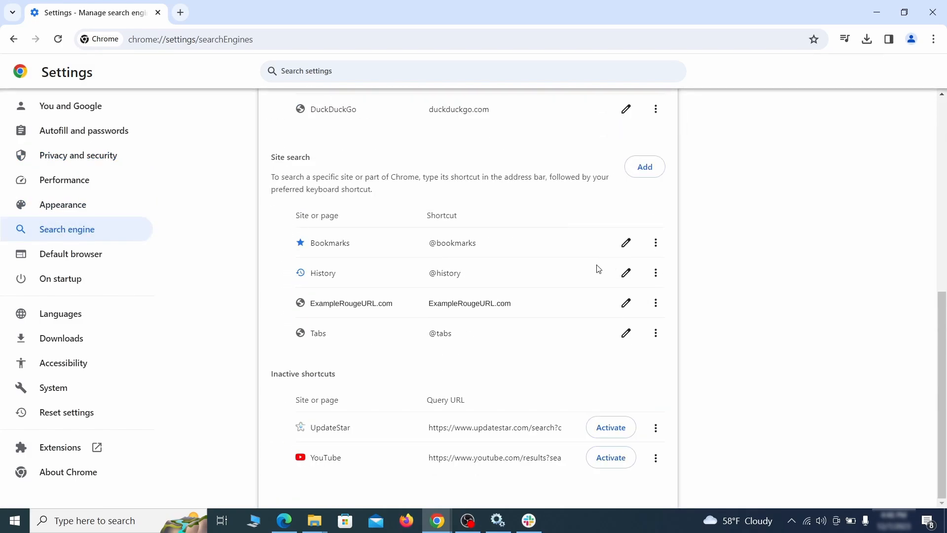
left_click(656, 302)
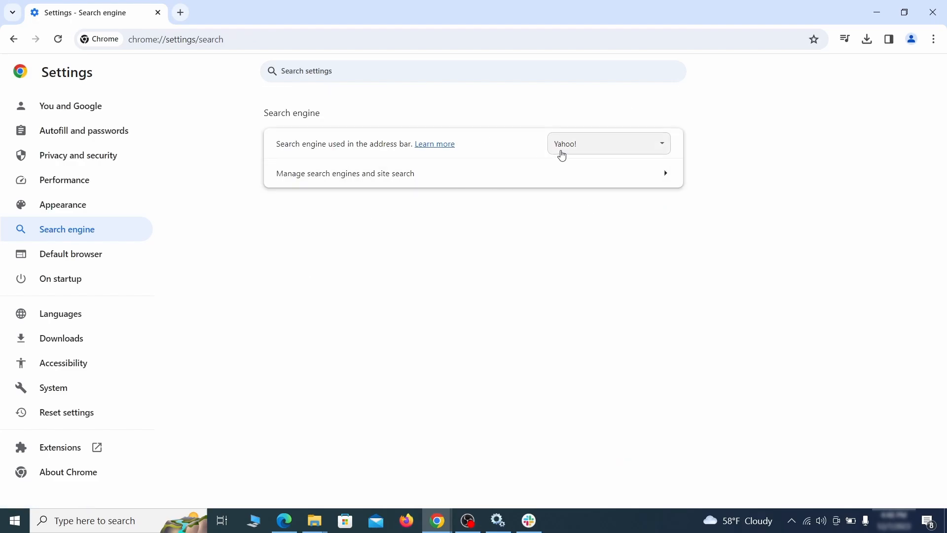
left_click(607, 143)
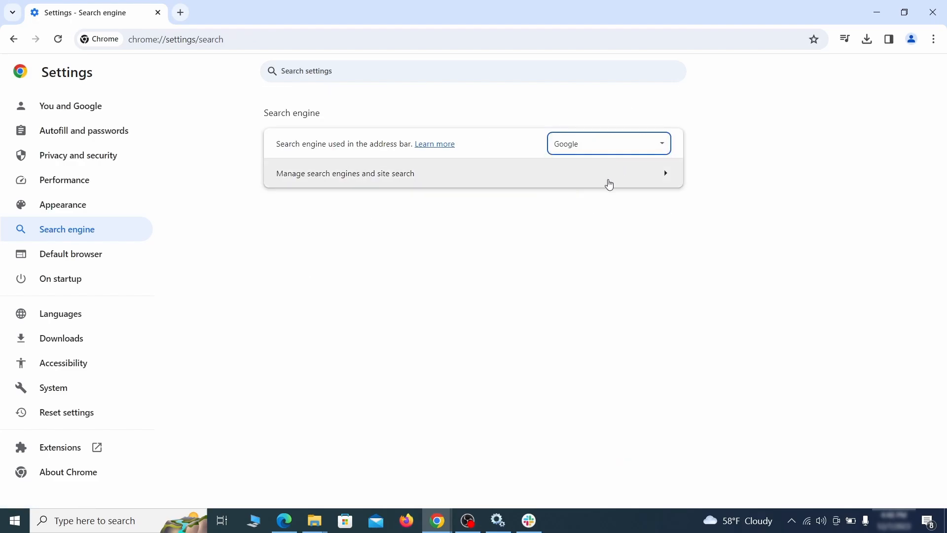
left_click(60, 278)
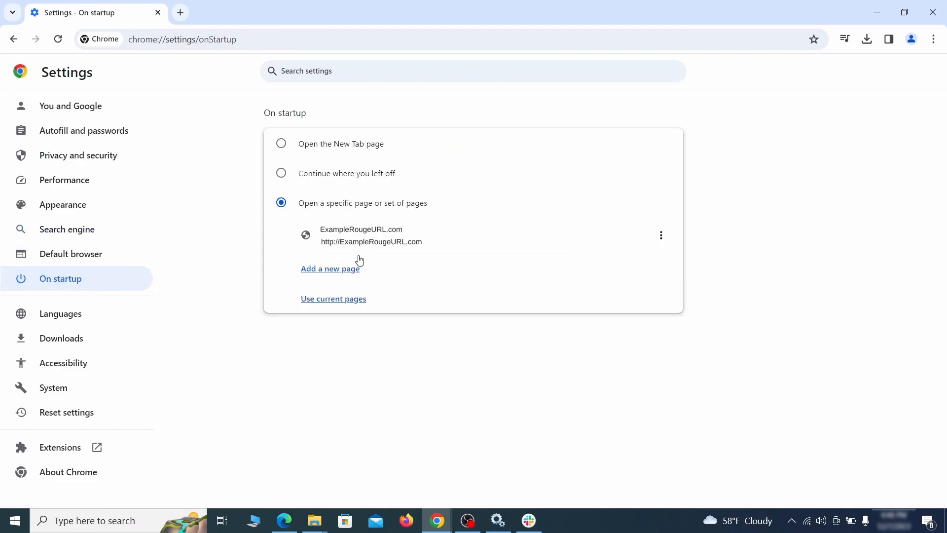
mouse_move(660, 235)
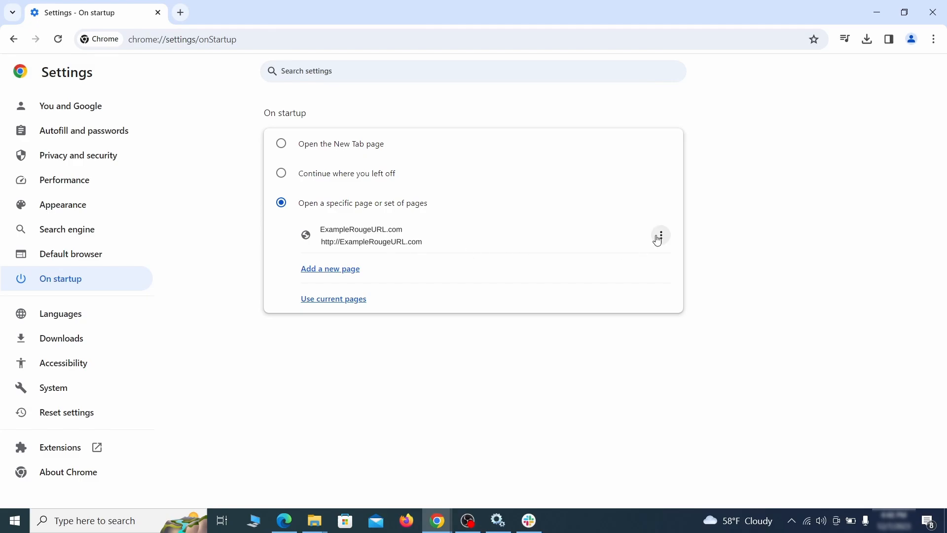
- Remove the ExampleRougeURL.com entry from Chrome's On startup page list
left_click(659, 236)
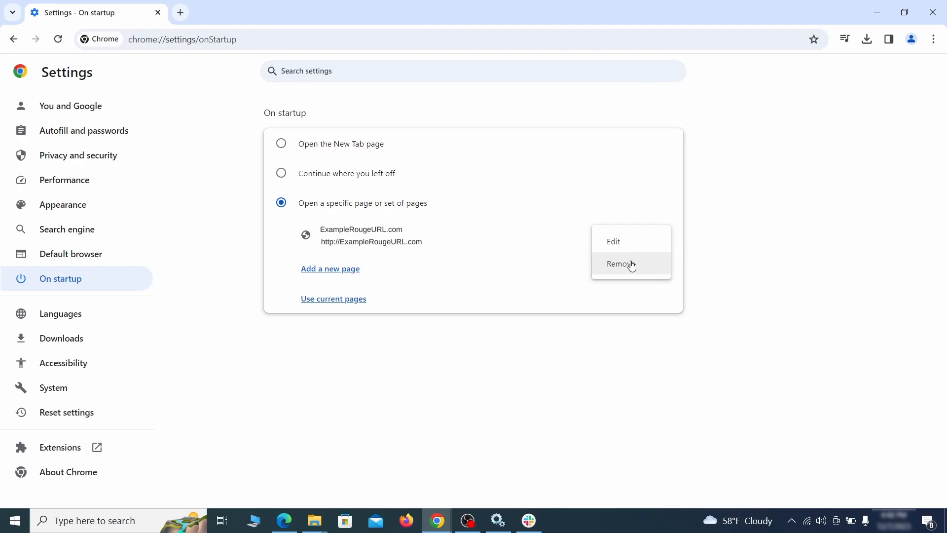
left_click(620, 263)
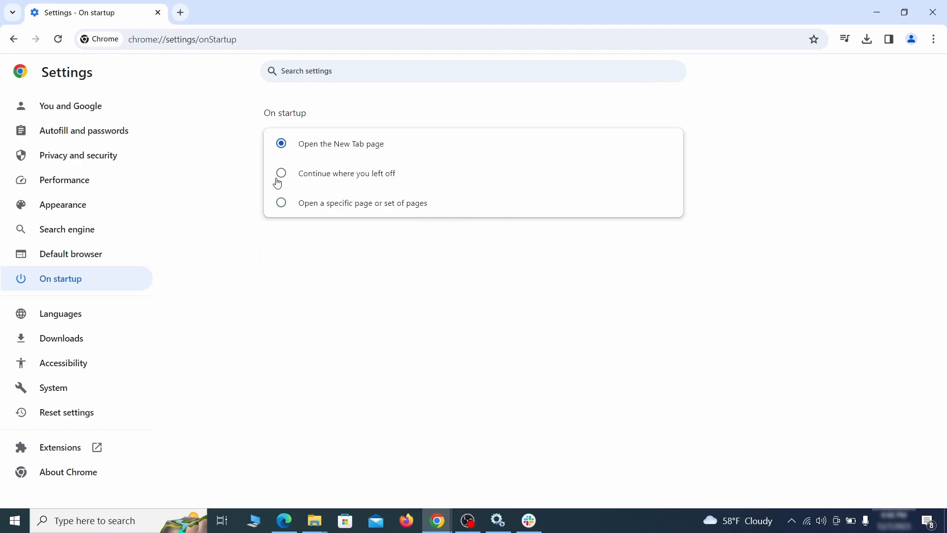